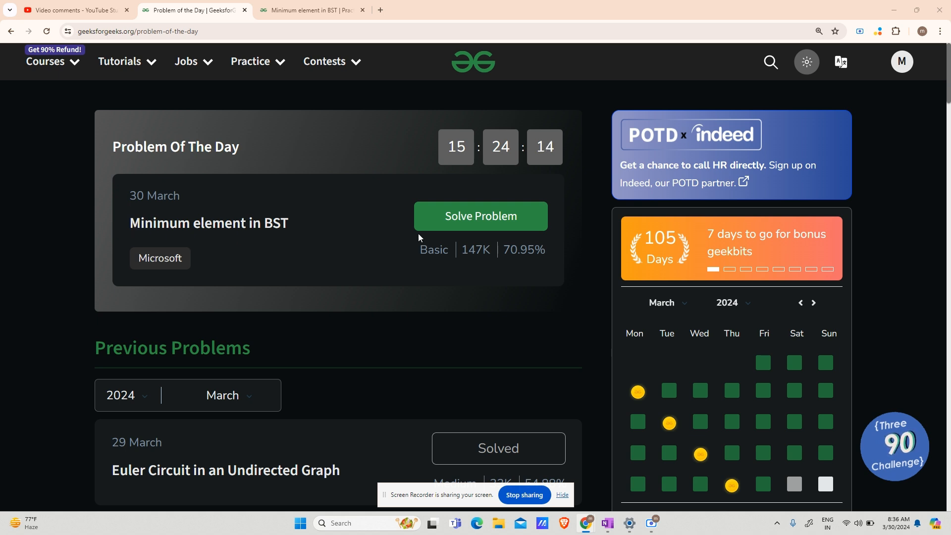
{"action": "mouse_move", "coordinate": [257, 259]}
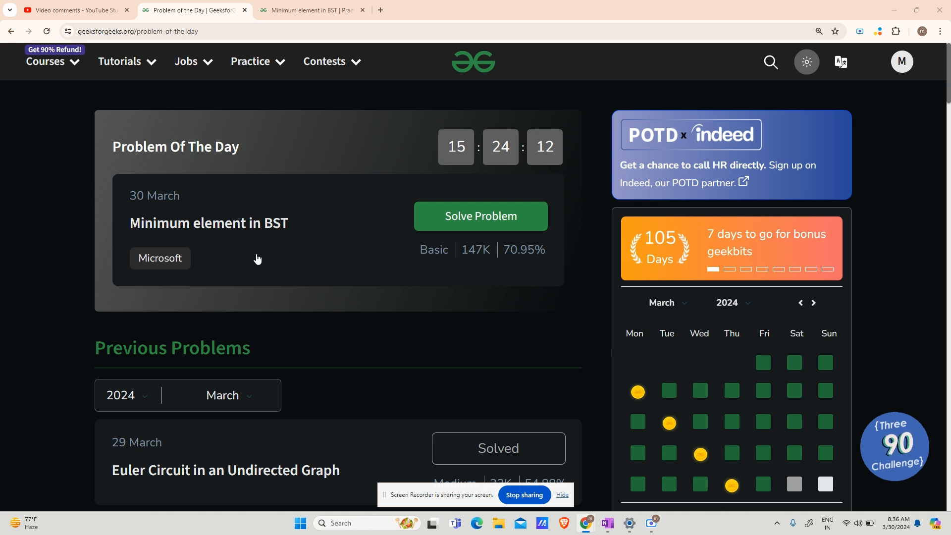
{"action": "mouse_move", "coordinate": [392, 304]}
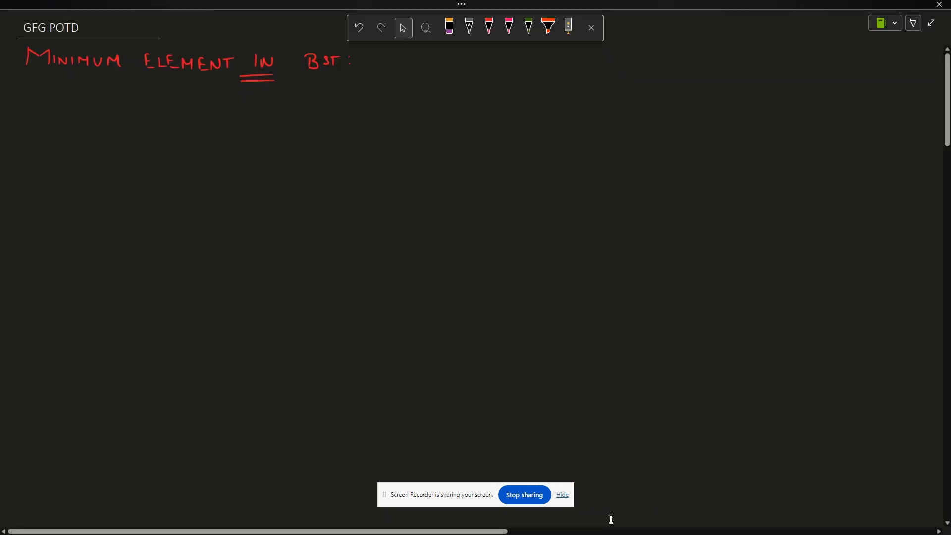
Step: Handwrite 'Binary Search Tree' in pink under BST and sketch a root node labelled Root/Parent
{"action": "left_click", "coordinate": [508, 28]}
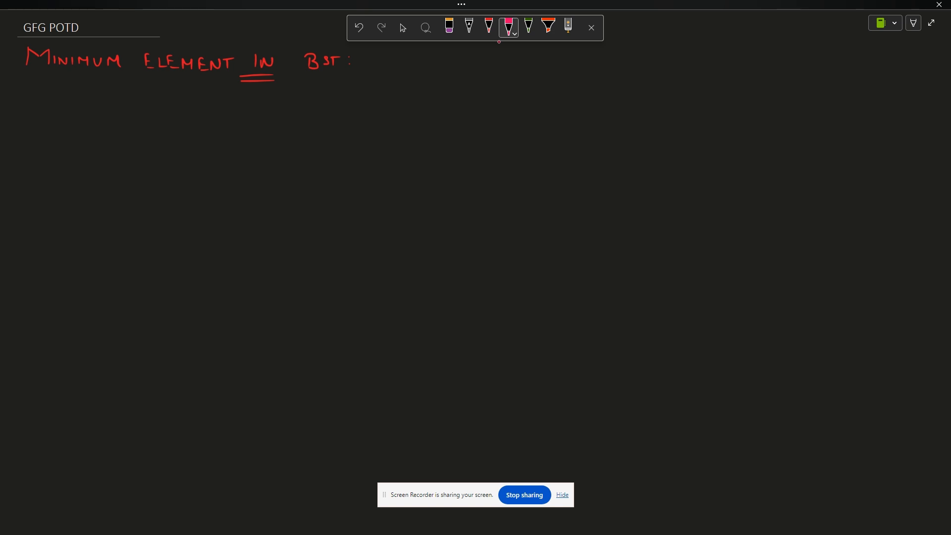
{"action": "left_click_drag", "start_coordinate": [315, 91], "coordinate": [400, 100]}
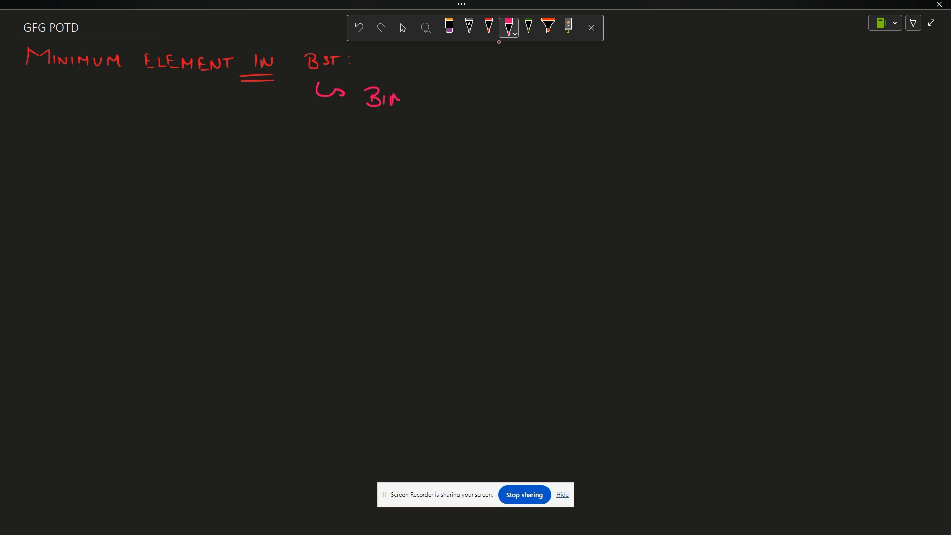
{"action": "left_click_drag", "start_coordinate": [400, 97], "coordinate": [437, 97]}
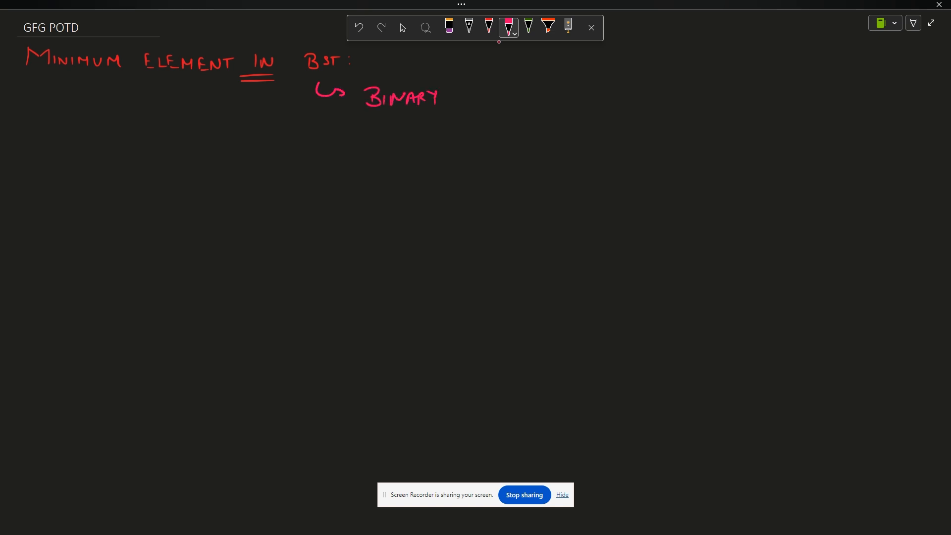
{"action": "left_click_drag", "start_coordinate": [464, 106], "coordinate": [528, 97]}
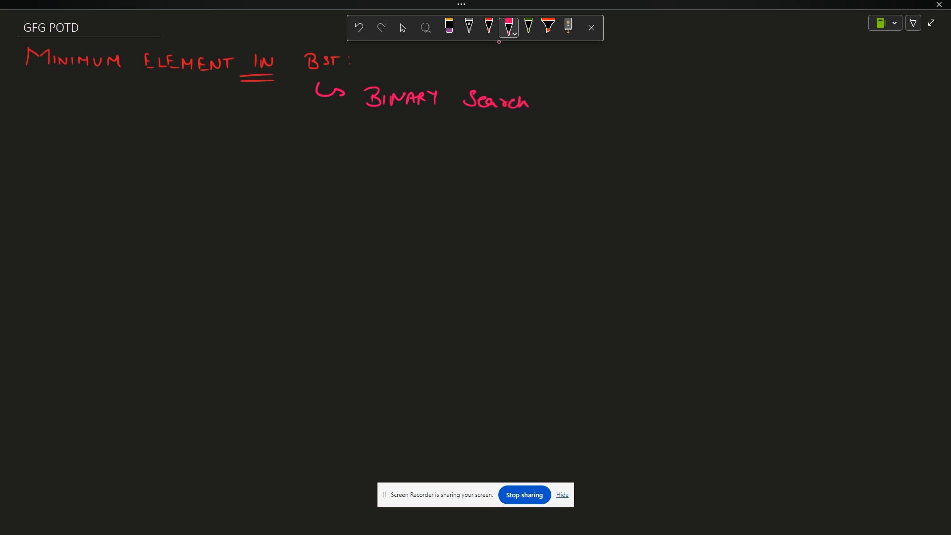
{"action": "left_click_drag", "start_coordinate": [540, 101], "coordinate": [576, 101]}
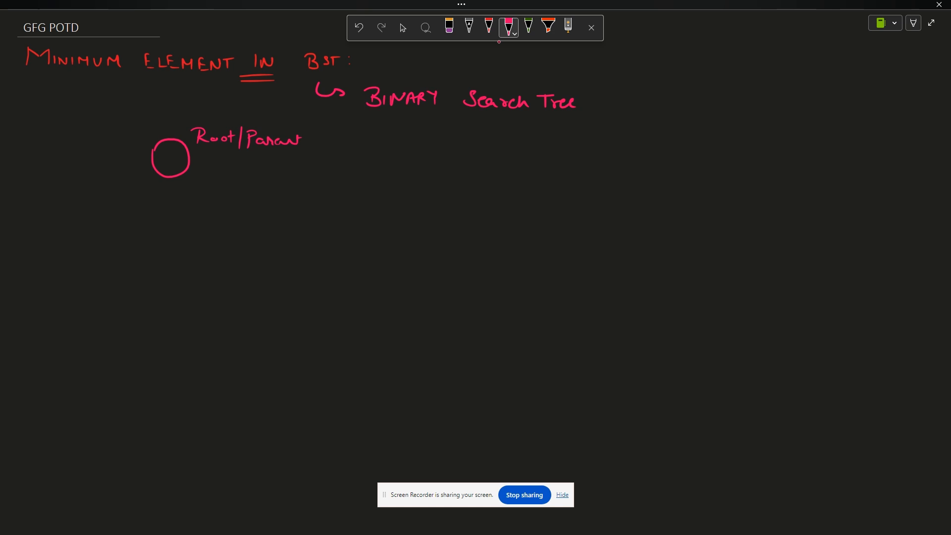
Step: Draw left and right child nodes under the root and label them P, L and R
{"action": "left_click_drag", "start_coordinate": [425, 141], "coordinate": [464, 146]}
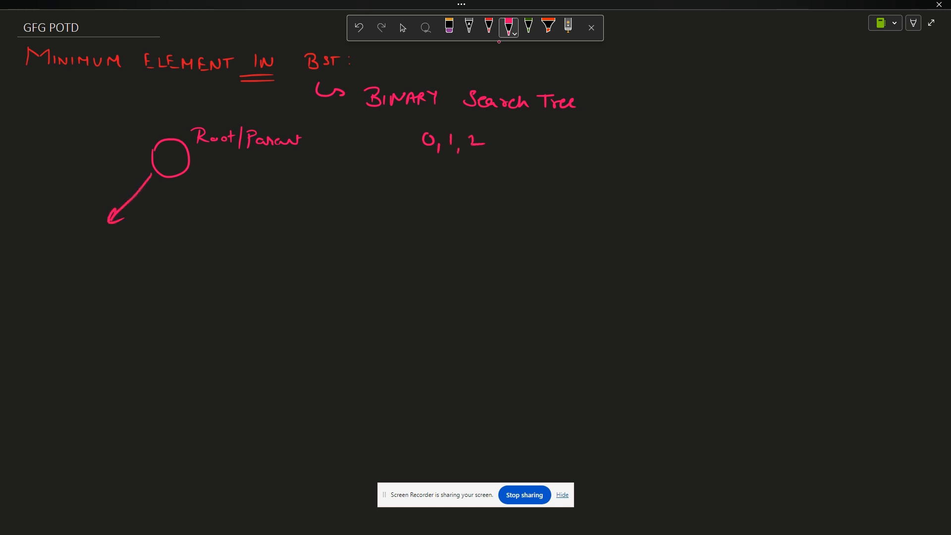
{"action": "left_click_drag", "start_coordinate": [185, 177], "coordinate": [227, 221]}
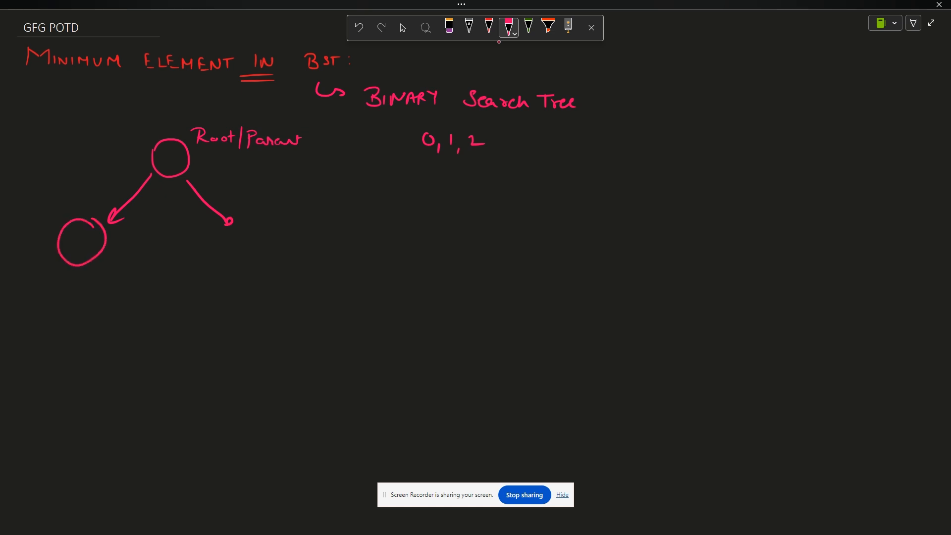
{"action": "left_click_drag", "start_coordinate": [235, 239], "coordinate": [235, 240]}
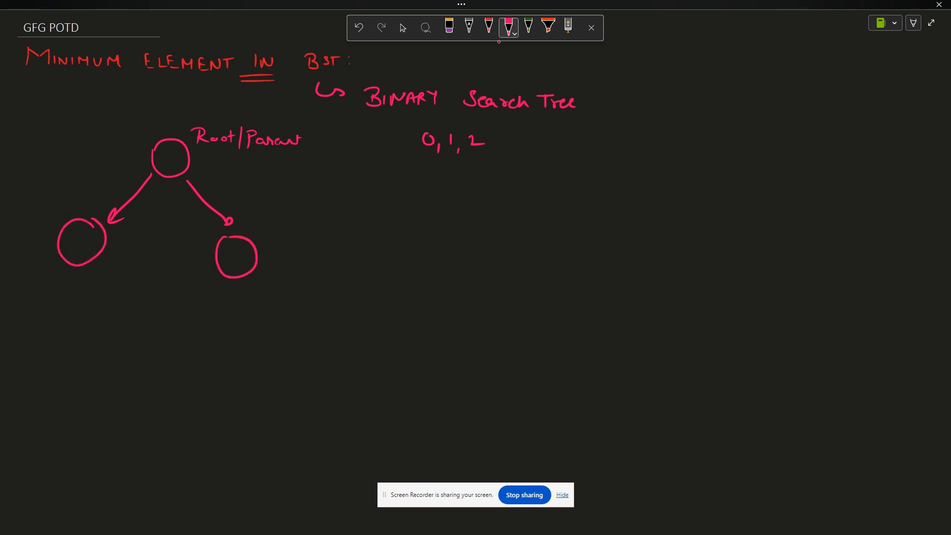
{"action": "left_click_drag", "start_coordinate": [400, 117], "coordinate": [491, 117]}
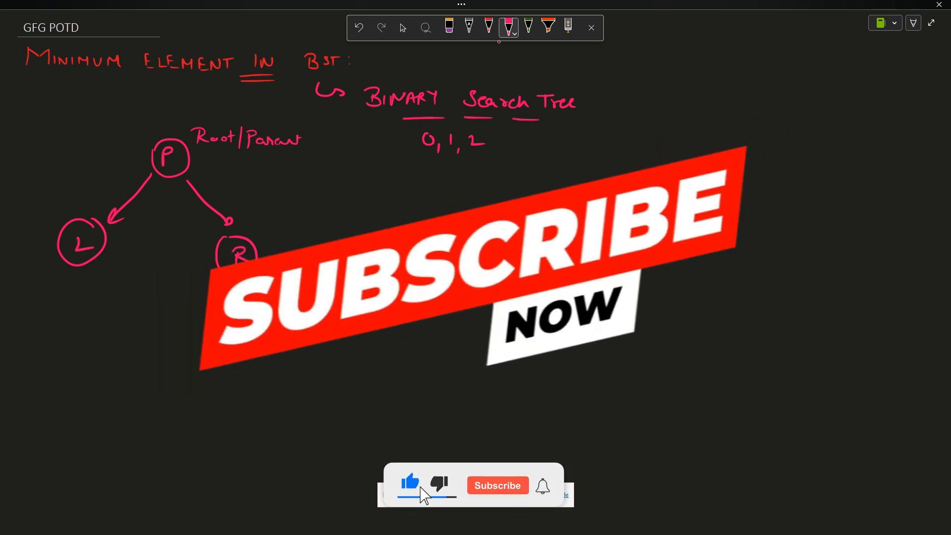
{"action": "left_click", "coordinate": [496, 486]}
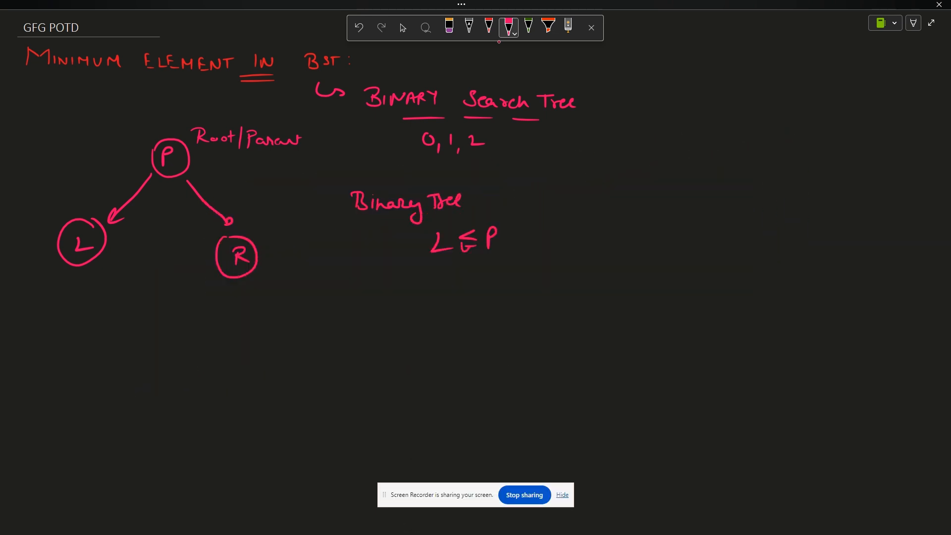
Step: Note the rules L ≤ P and R > P and add example values 5 and 4,3,2,1 to the tree
{"action": "left_click_drag", "start_coordinate": [448, 245], "coordinate": [470, 252]}
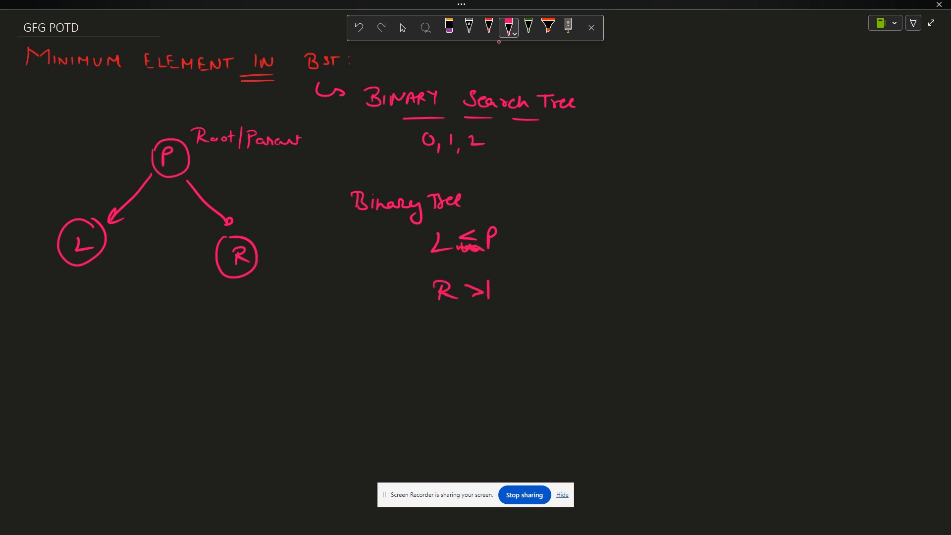
{"action": "left_click_drag", "start_coordinate": [486, 297], "coordinate": [485, 279]}
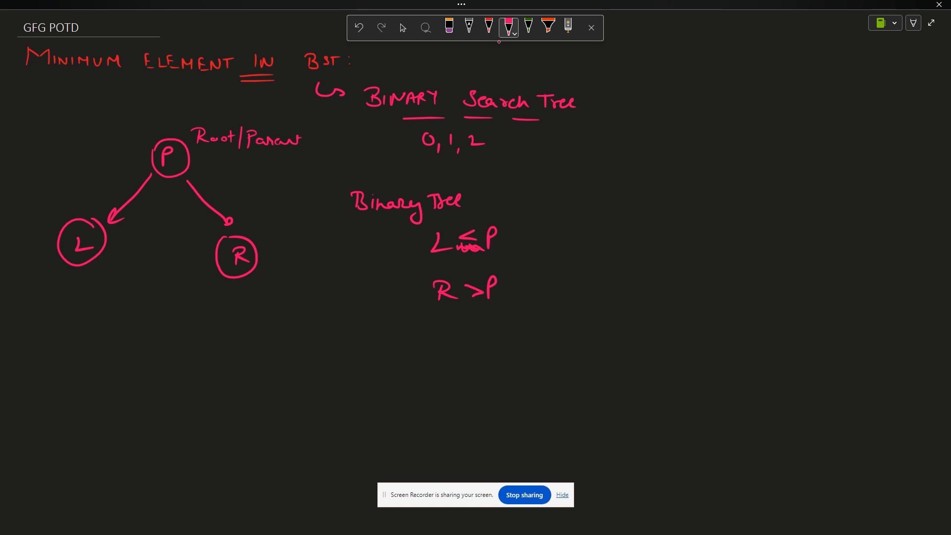
{"action": "left_click_drag", "start_coordinate": [421, 252], "coordinate": [452, 249]}
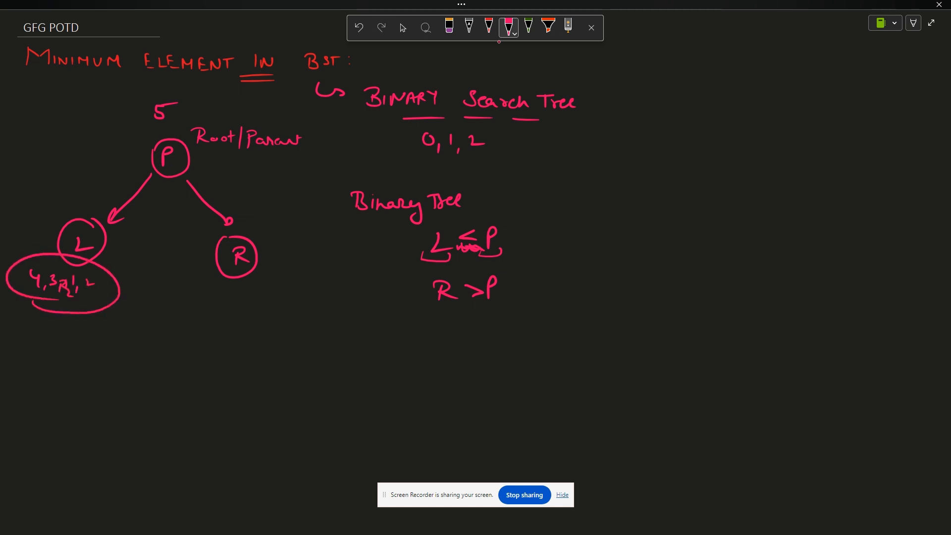
Step: Write values 6,7,8…∞ under R and circle the P and L nodes
{"action": "left_click_drag", "start_coordinate": [234, 302], "coordinate": [289, 303]}
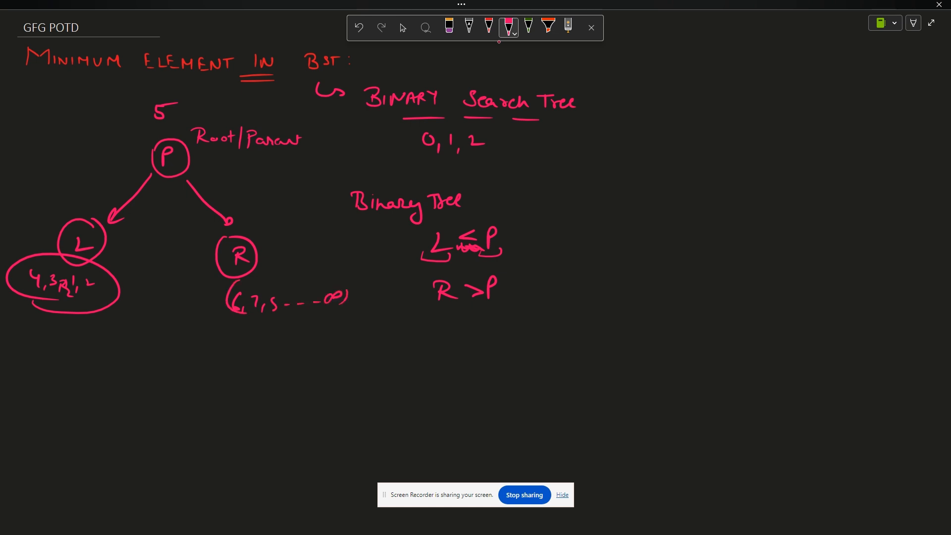
{"action": "left_click_drag", "start_coordinate": [144, 143], "coordinate": [144, 172]}
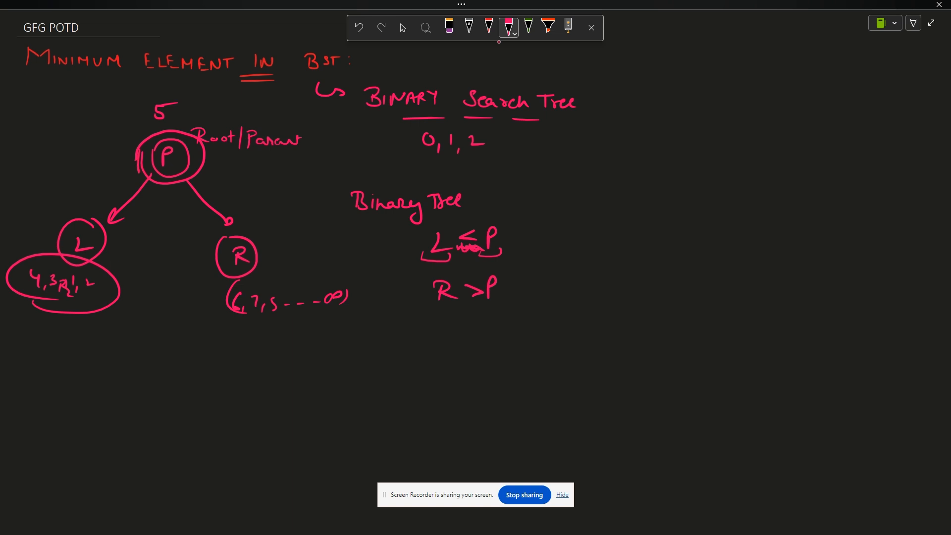
{"action": "left_click_drag", "start_coordinate": [132, 172], "coordinate": [209, 180]}
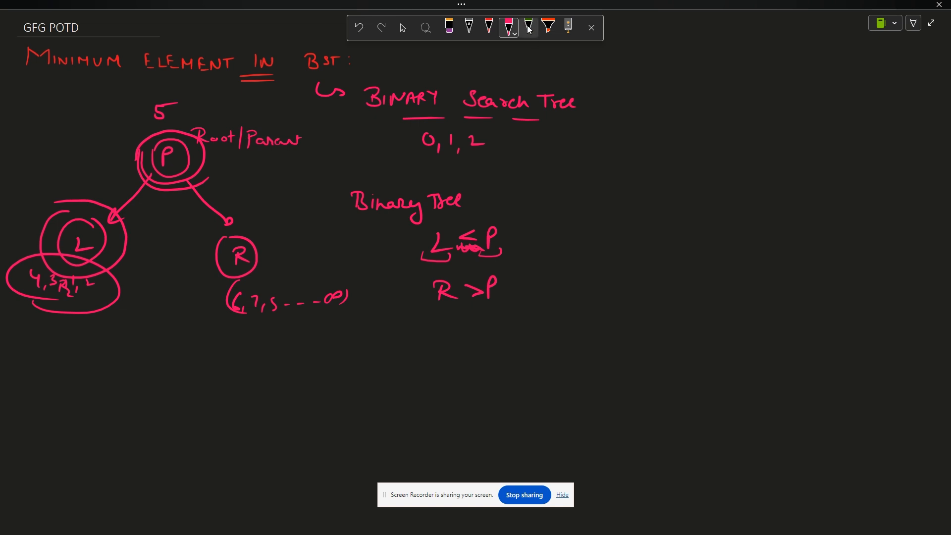
Step: In green, bracket the L ≤ P rule, write MINIMUM and trace around the parent node
{"action": "left_click", "coordinate": [527, 28]}
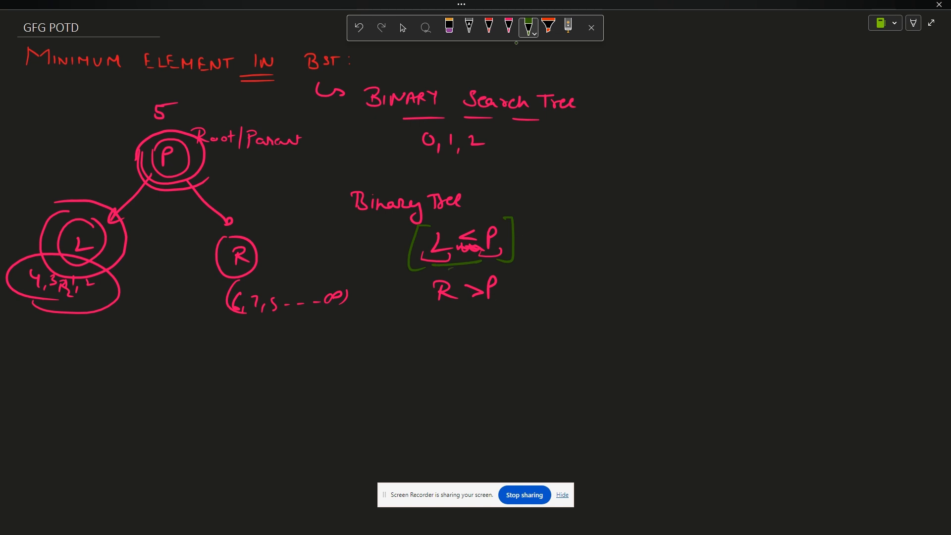
{"action": "left_click_drag", "start_coordinate": [571, 285], "coordinate": [586, 269]}
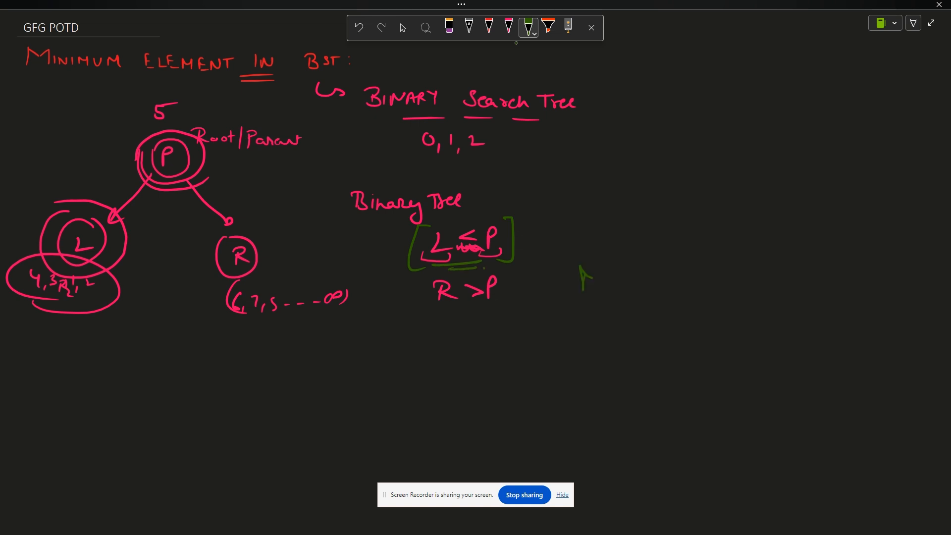
{"action": "left_click_drag", "start_coordinate": [580, 273], "coordinate": [651, 273]}
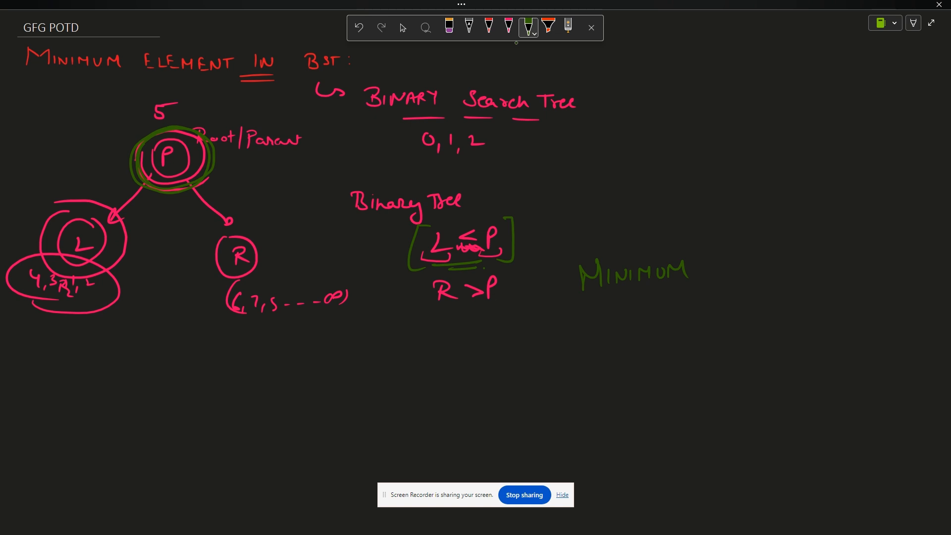
{"action": "left_click_drag", "start_coordinate": [164, 182], "coordinate": [112, 218]}
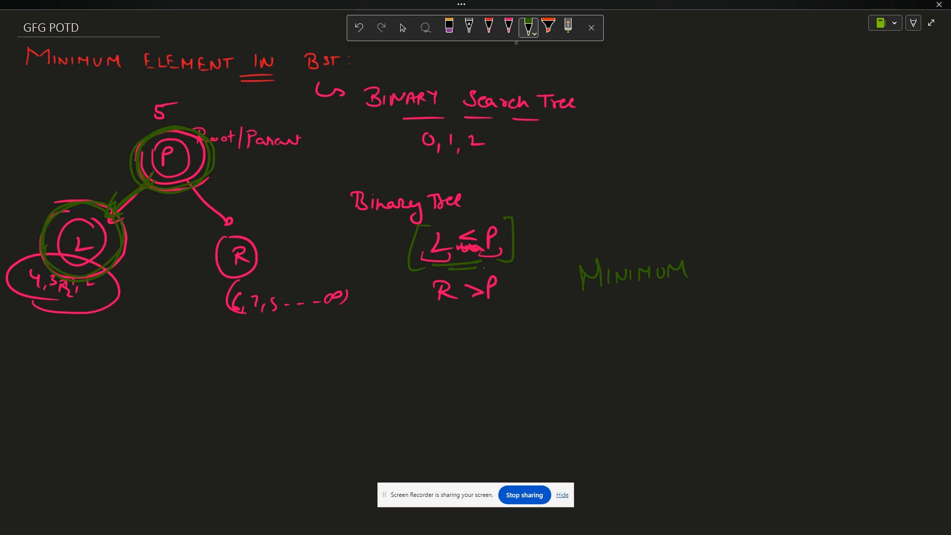
Step: Trace the leftward path to the bottom node and write 'until left child is null, move left'
{"action": "left_click_drag", "start_coordinate": [66, 279], "coordinate": [18, 330]}
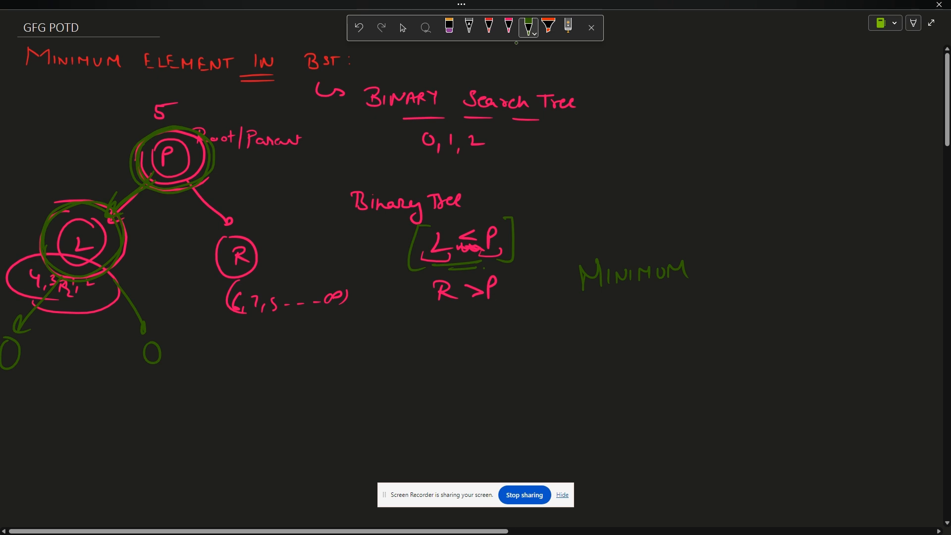
{"action": "left_click_drag", "start_coordinate": [3, 361], "coordinate": [21, 376]}
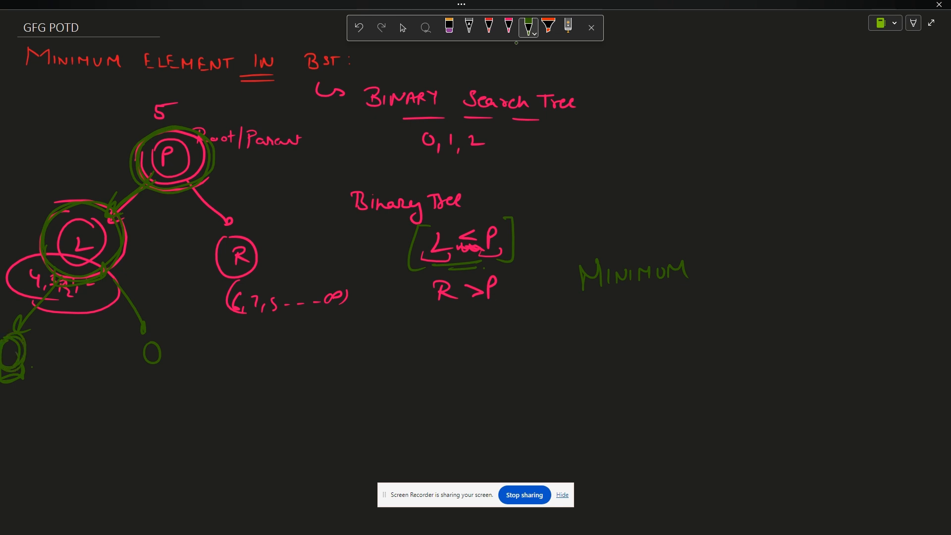
{"action": "left_click_drag", "start_coordinate": [357, 367], "coordinate": [443, 367]}
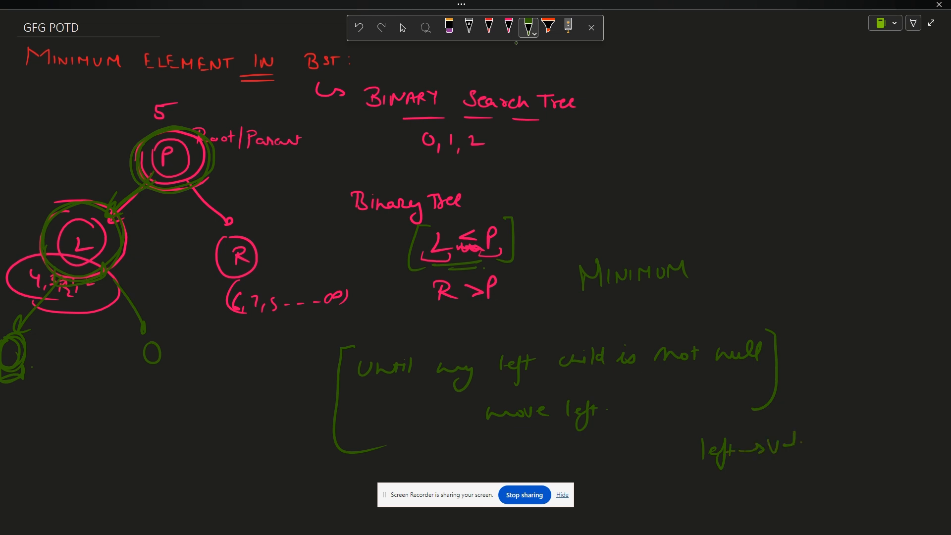
{"action": "left_click_drag", "start_coordinate": [742, 464], "coordinate": [789, 462]}
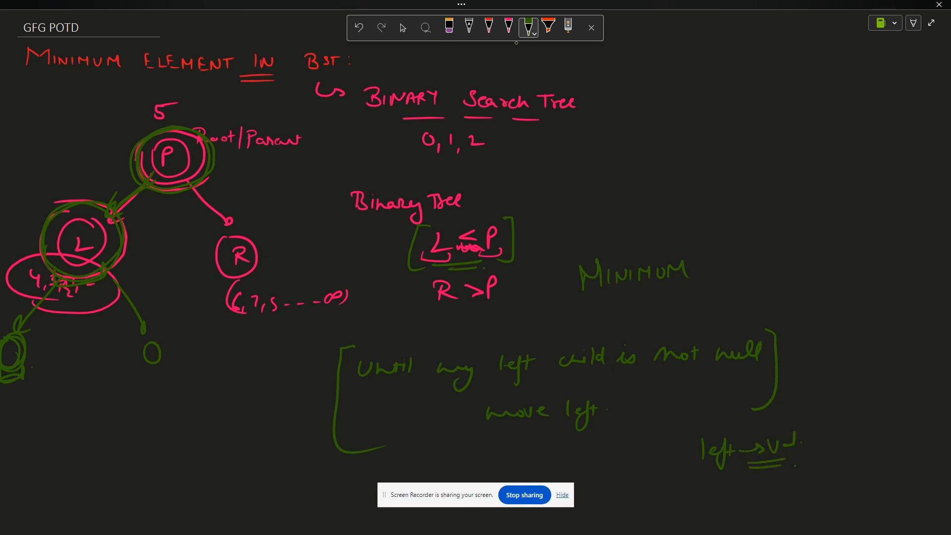
{"action": "left_click", "coordinate": [508, 28]}
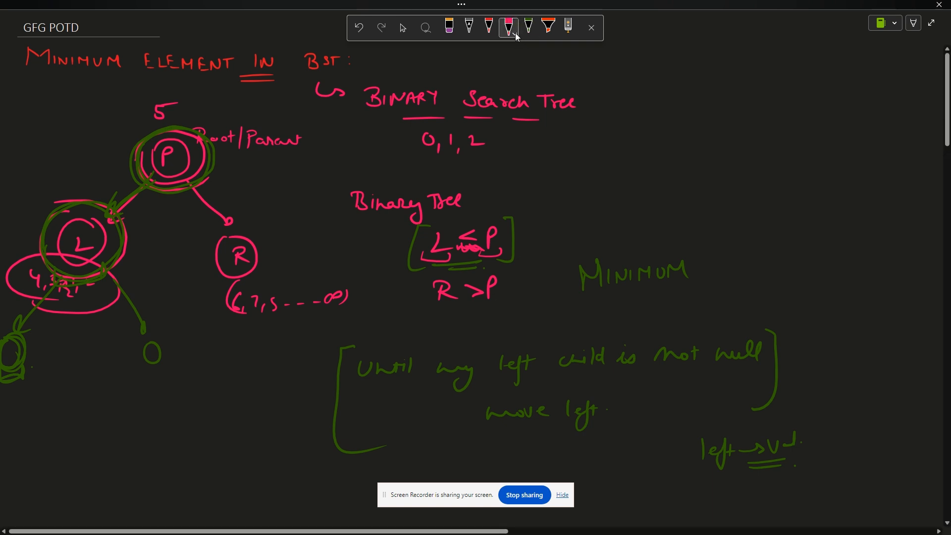
Step: In orange, note Inorder Traversal as Left → Root → Right
{"action": "left_click", "coordinate": [508, 28]}
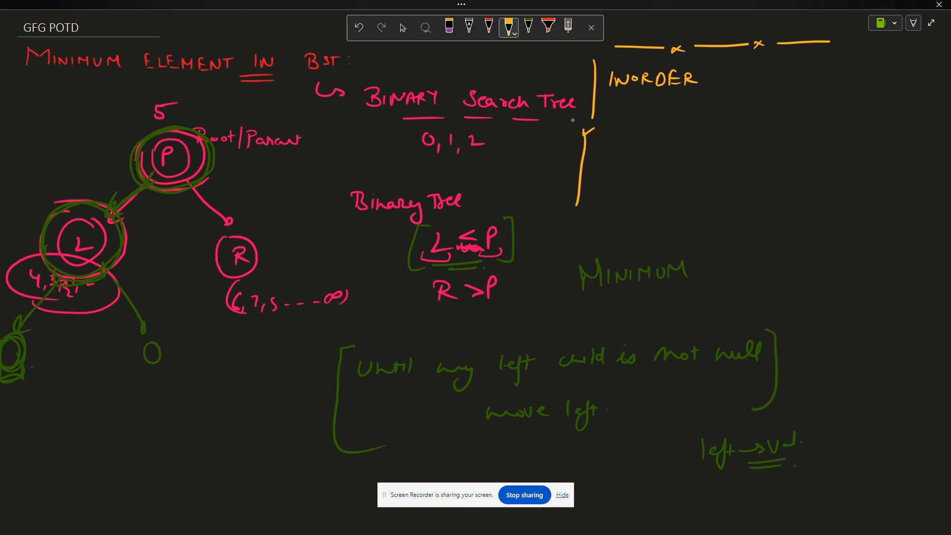
{"action": "type", "text": "TRAV."}
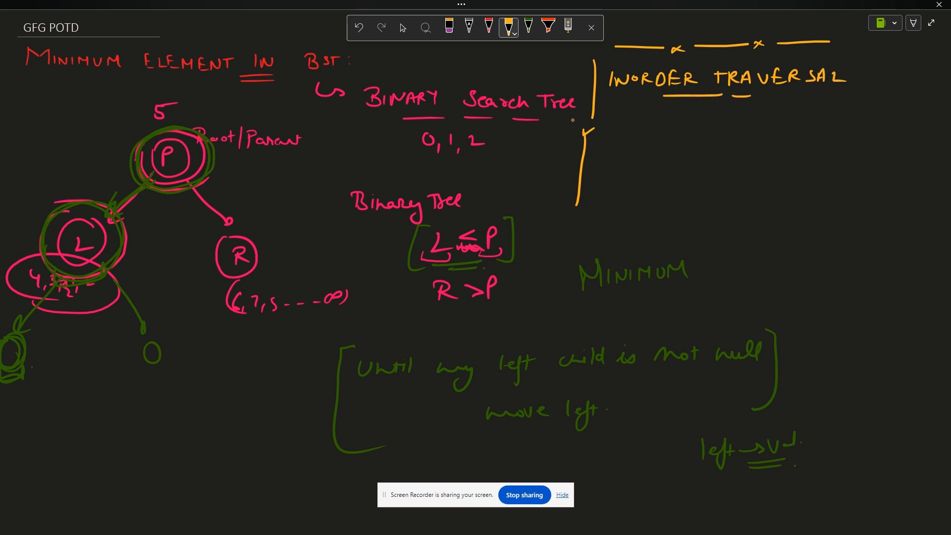
{"action": "left_click_drag", "start_coordinate": [631, 125], "coordinate": [640, 135]}
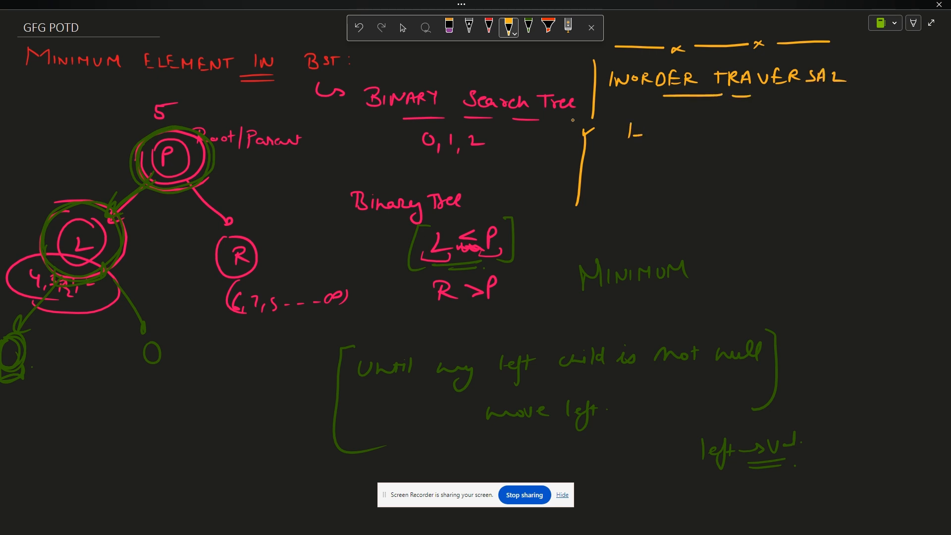
{"action": "left_click_drag", "start_coordinate": [628, 130], "coordinate": [713, 128]}
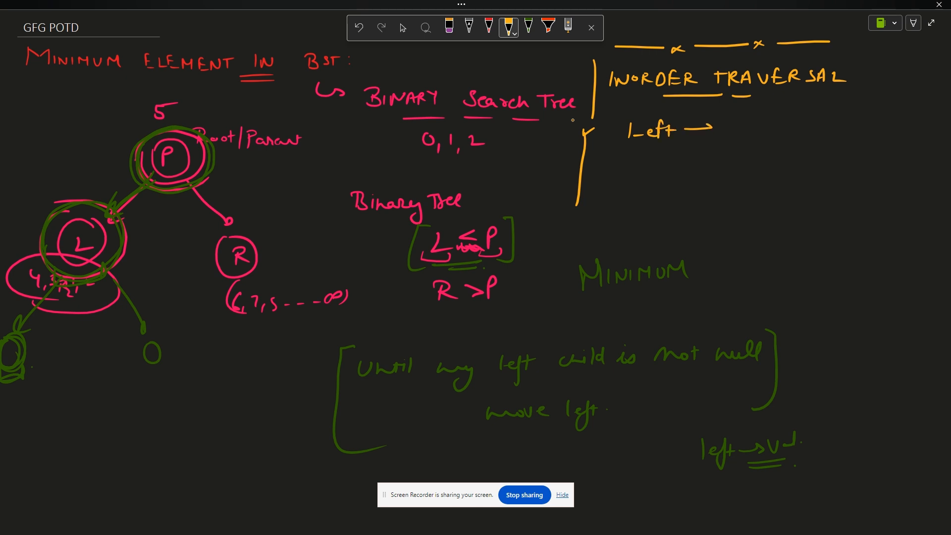
{"action": "type", "text": "Root → Righ"}
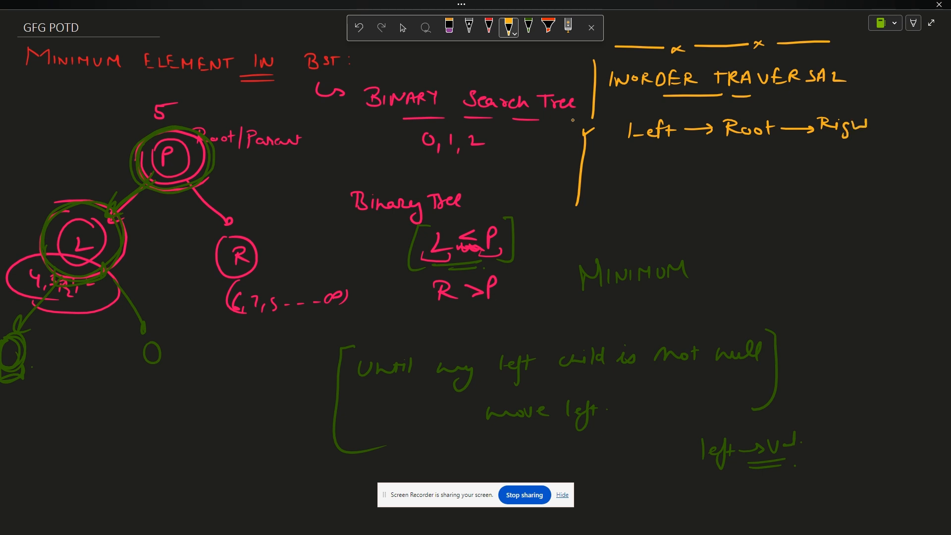
{"action": "left_click_drag", "start_coordinate": [74, 258], "coordinate": [72, 297]}
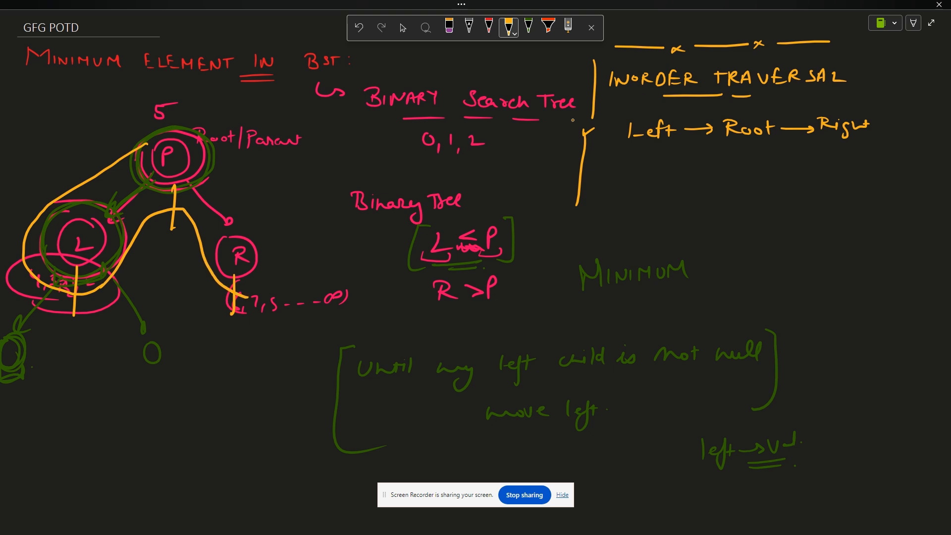
Step: Trace the inorder path on the tree and note BST gives ascending order, so the first element is the minimum
{"action": "left_click_drag", "start_coordinate": [658, 173], "coordinate": [737, 169]}
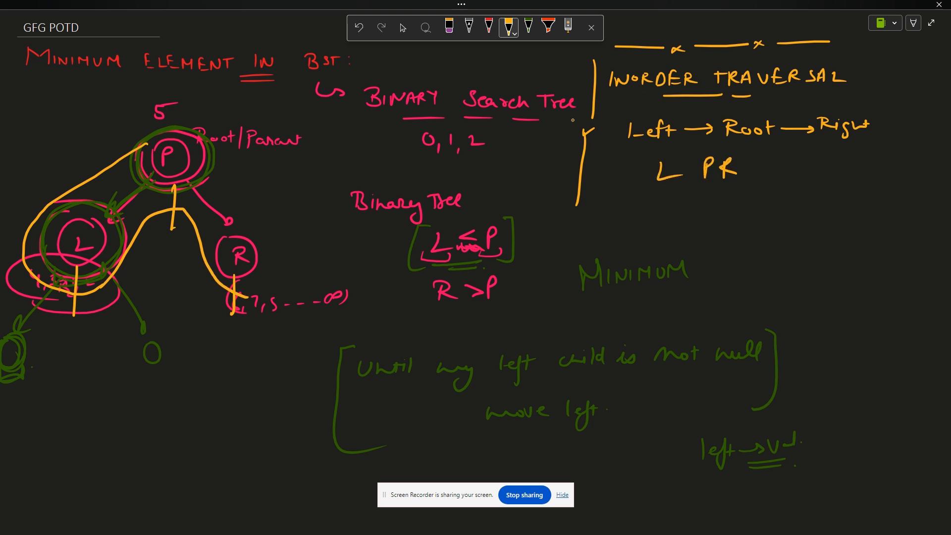
{"action": "left_click_drag", "start_coordinate": [658, 182], "coordinate": [734, 185]}
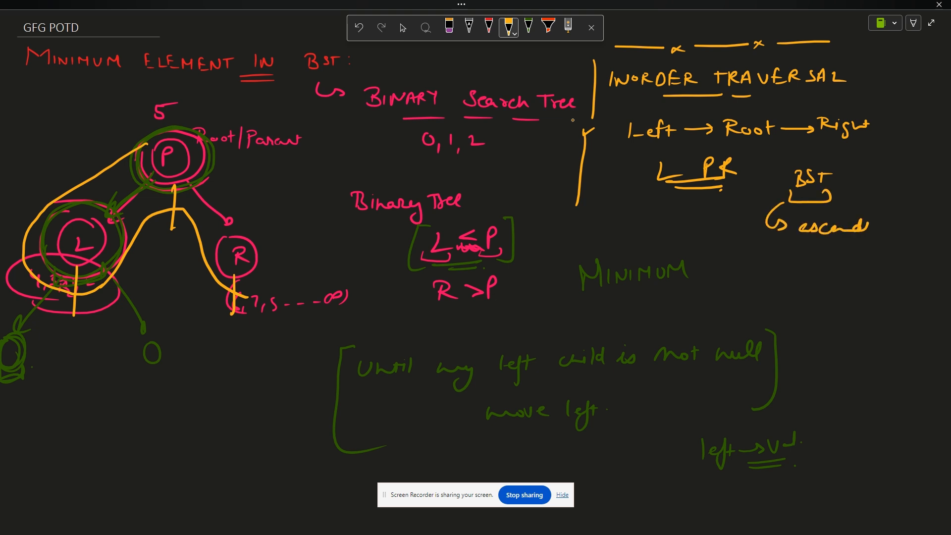
{"action": "type", "text": "ascending order"}
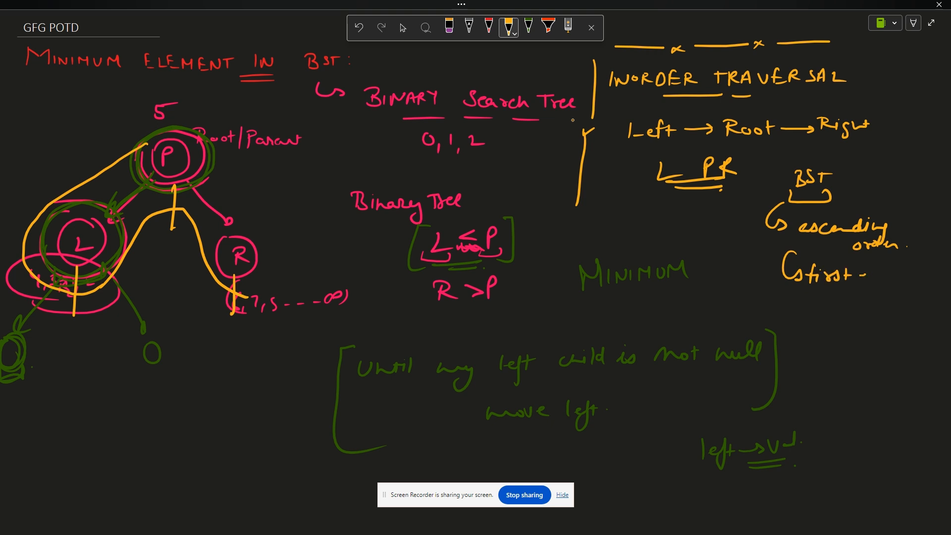
{"action": "type", "text": "element"}
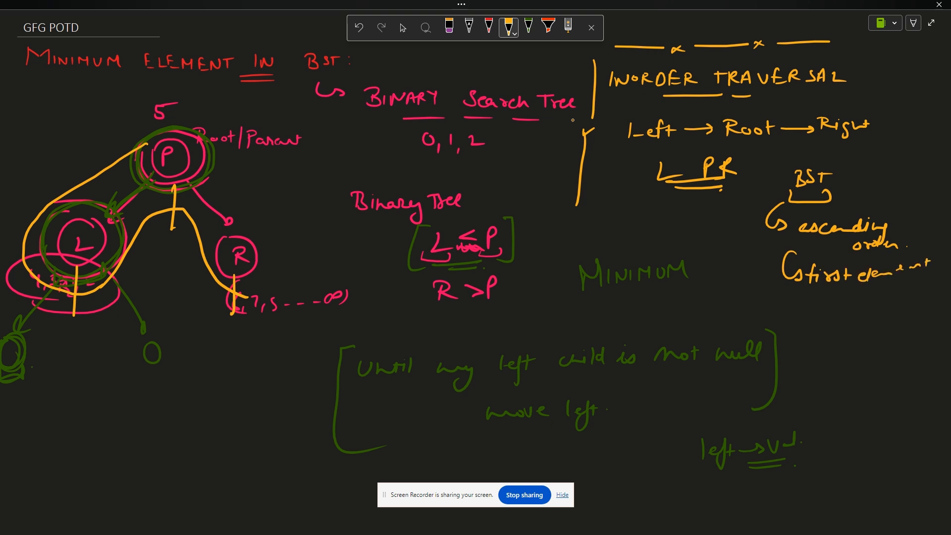
{"action": "type", "text": "is min,"}
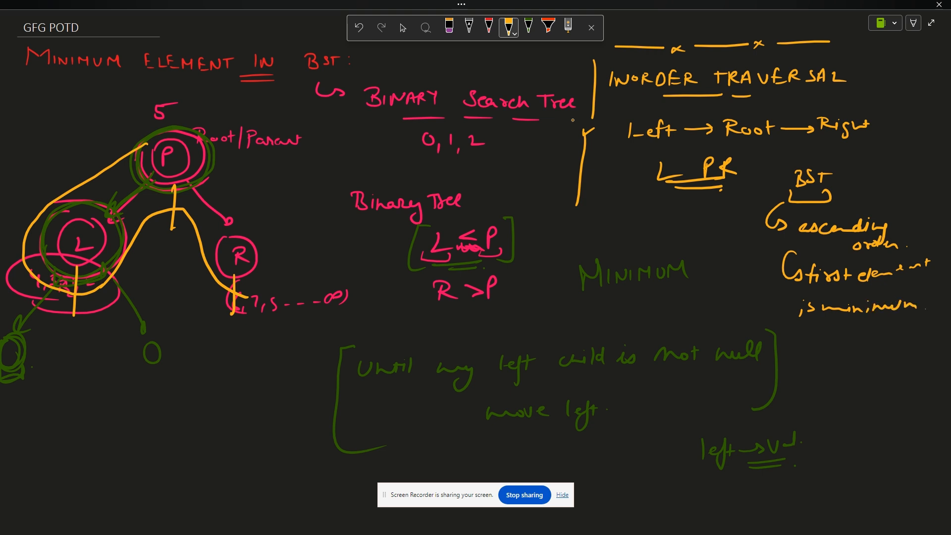
Step: Bracket the move-left rule in orange, note log(n) and add extra child nodes under L and R
{"action": "left_click_drag", "start_coordinate": [328, 331], "coordinate": [324, 452]}
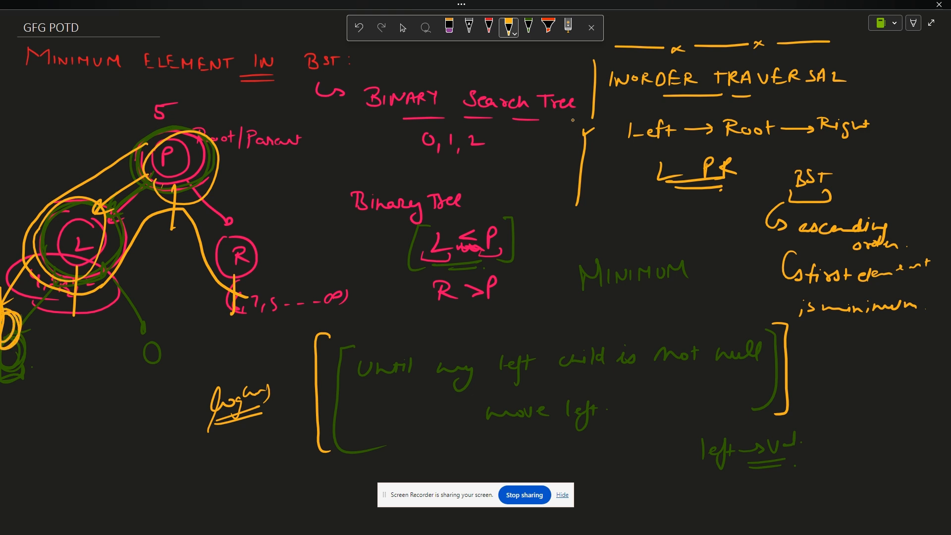
{"action": "left_click_drag", "start_coordinate": [325, 163], "coordinate": [343, 194]}
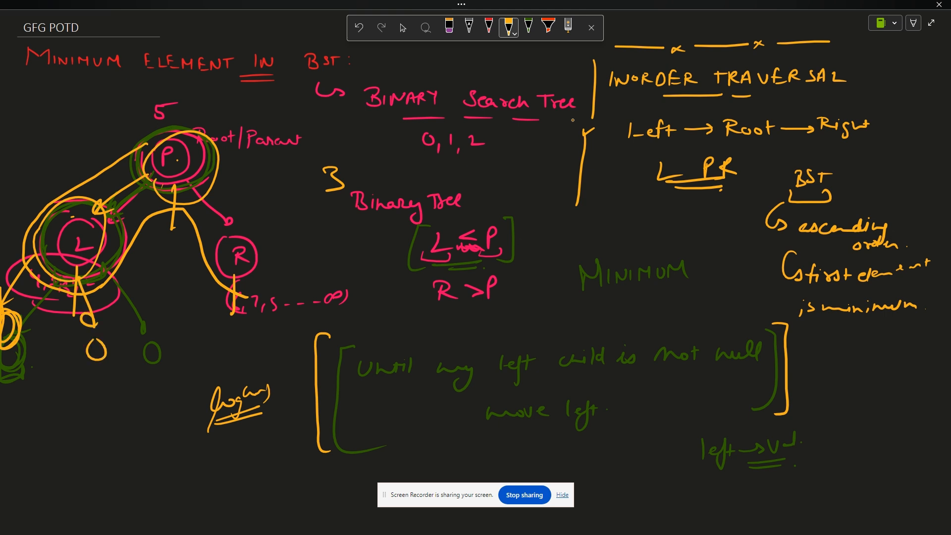
{"action": "left_click_drag", "start_coordinate": [228, 276], "coordinate": [182, 325]}
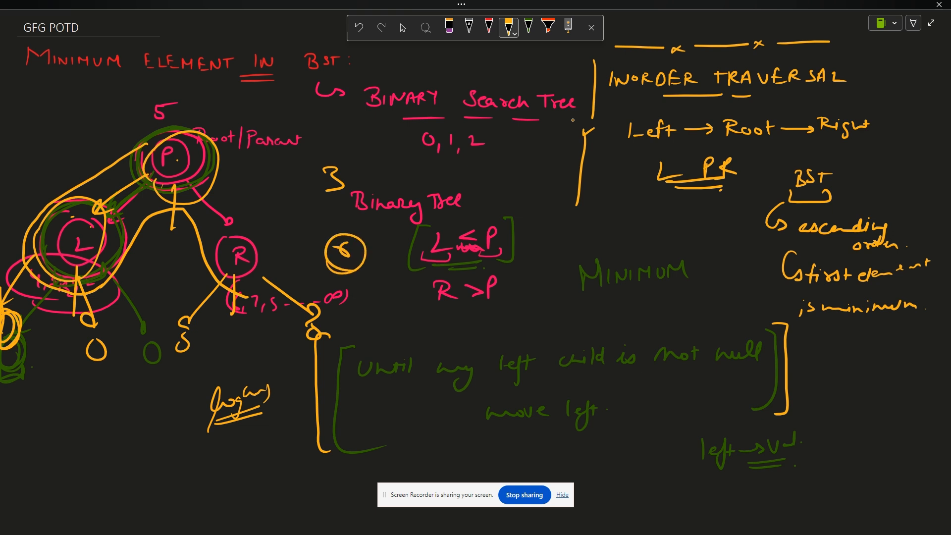
{"action": "left_click", "coordinate": [300, 522]}
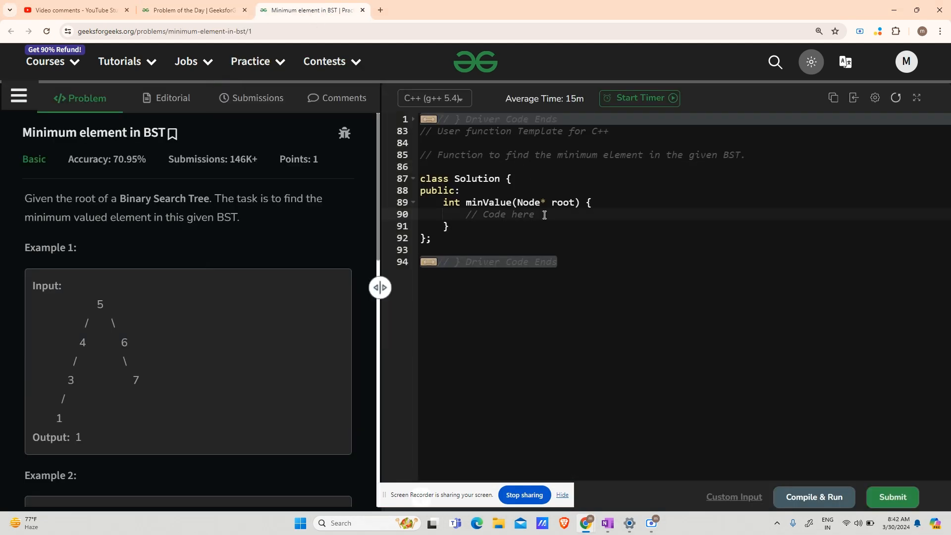
Step: Add the empty-tree check if(!root) return -1; at the start of minValue
{"action": "key", "text": "enter"}
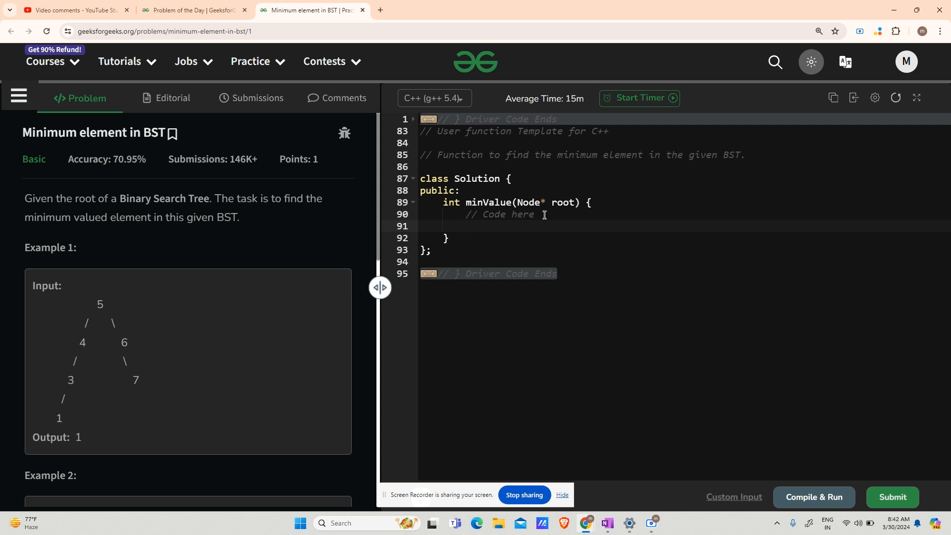
{"action": "type", "text": "if(!r)"}
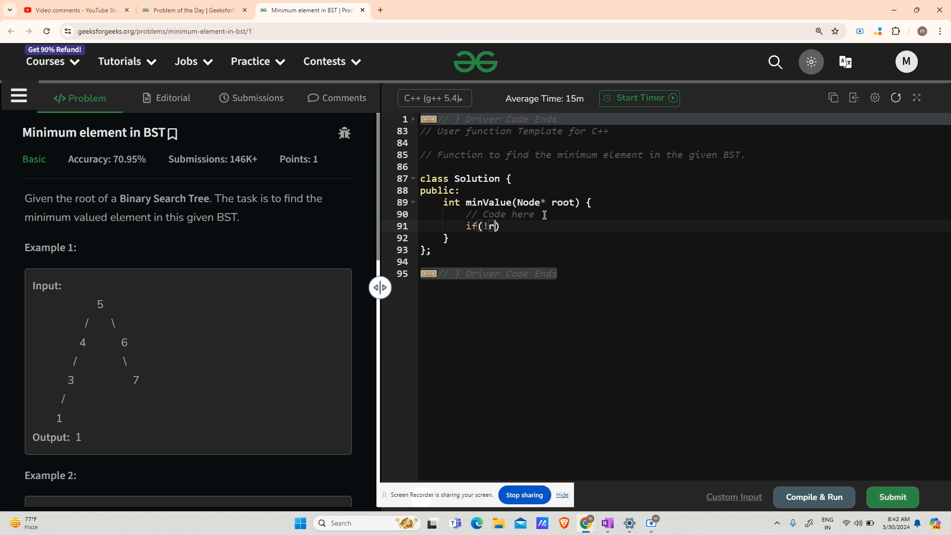
{"action": "type", "text": "oot"}
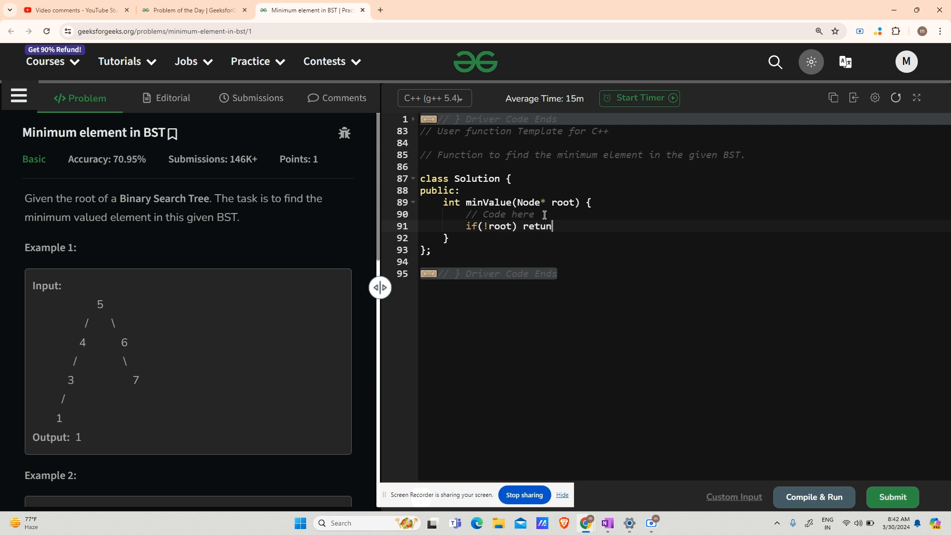
{"action": "type", "text": "-1;"}
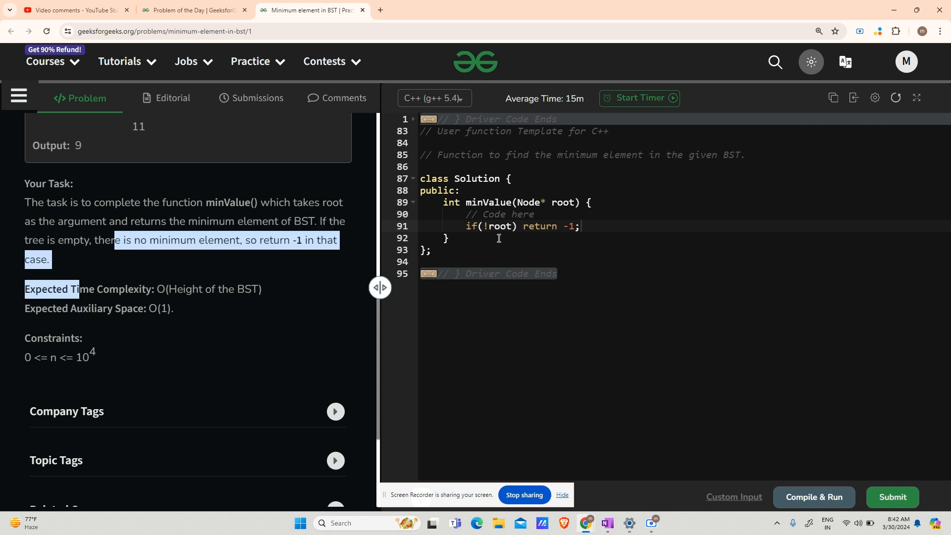
Step: Write a while(root->left != NULL) loop that sets root = root->left
{"action": "key", "text": "Enter"}
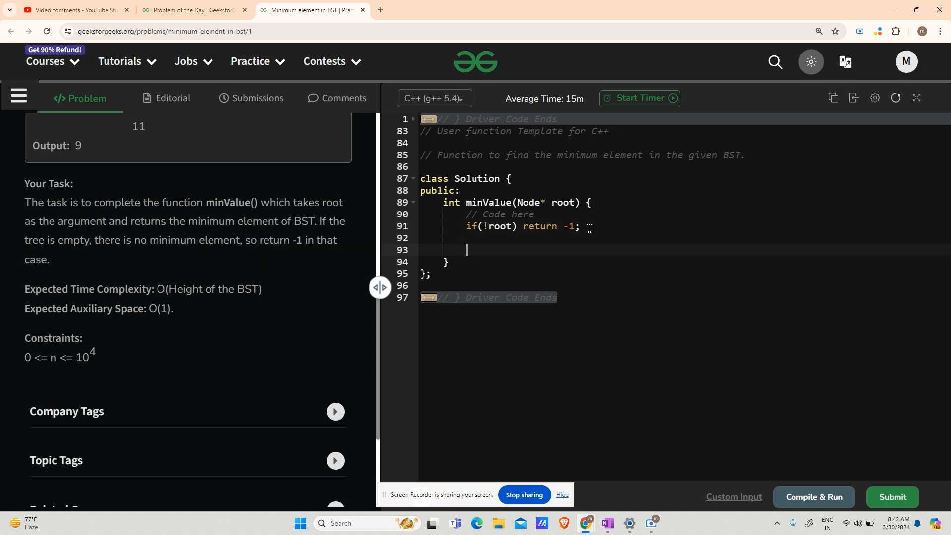
{"action": "type", "text": "while"}
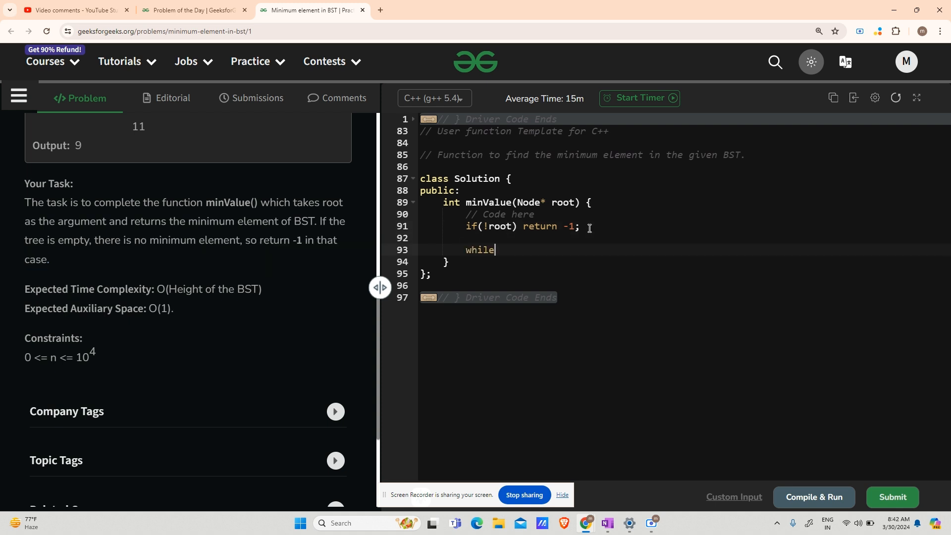
{"action": "type", "text": "(r"}
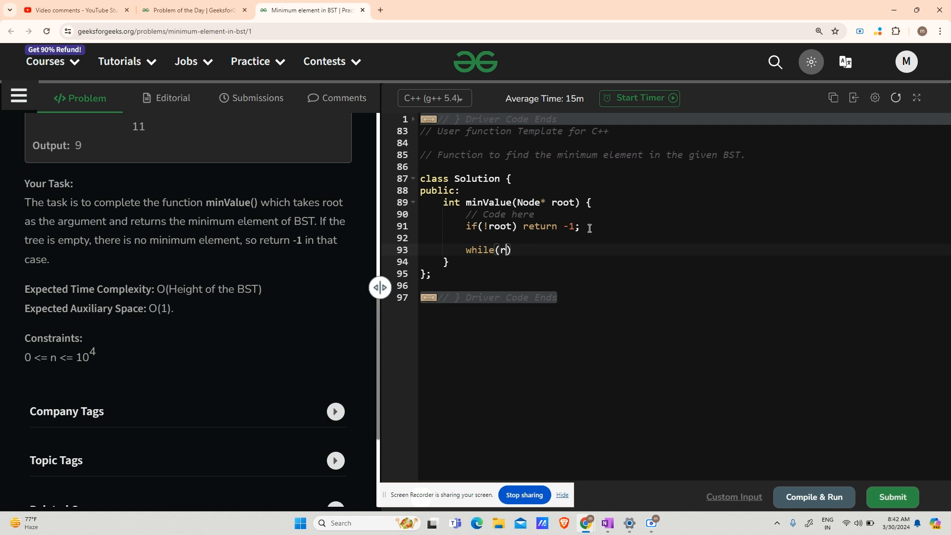
{"action": "type", "text": "oot->"}
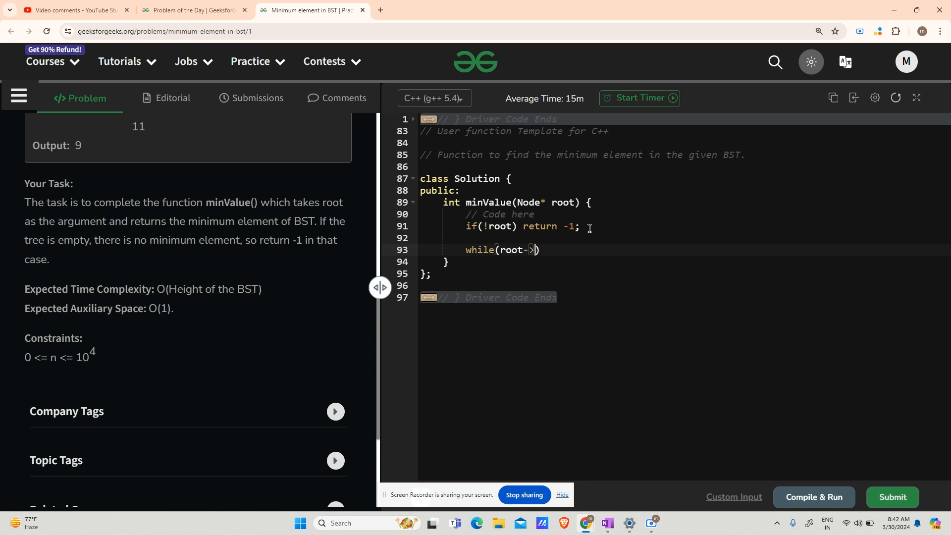
{"action": "type", "text": "left !-"}
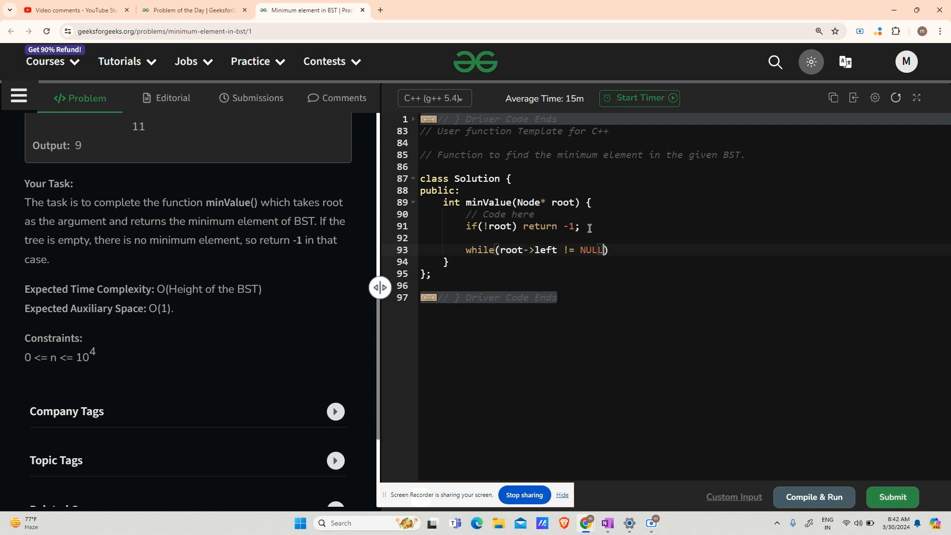
{"action": "type", "text": "{"}
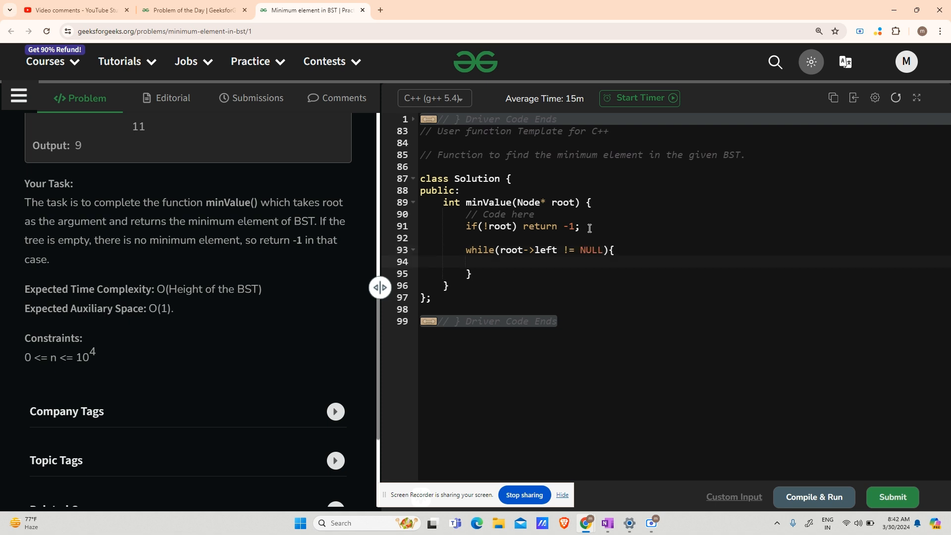
{"action": "type", "text": "root="}
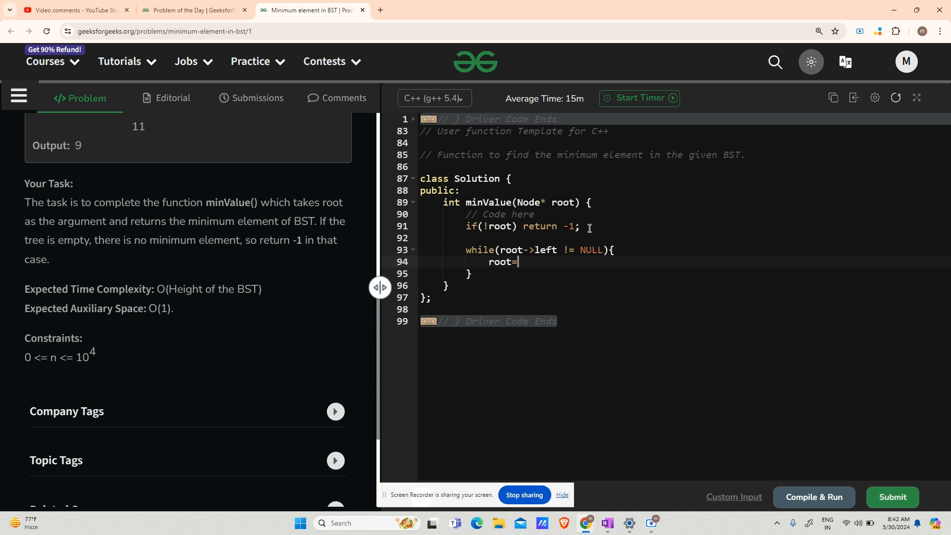
{"action": "type", "text": "root->"}
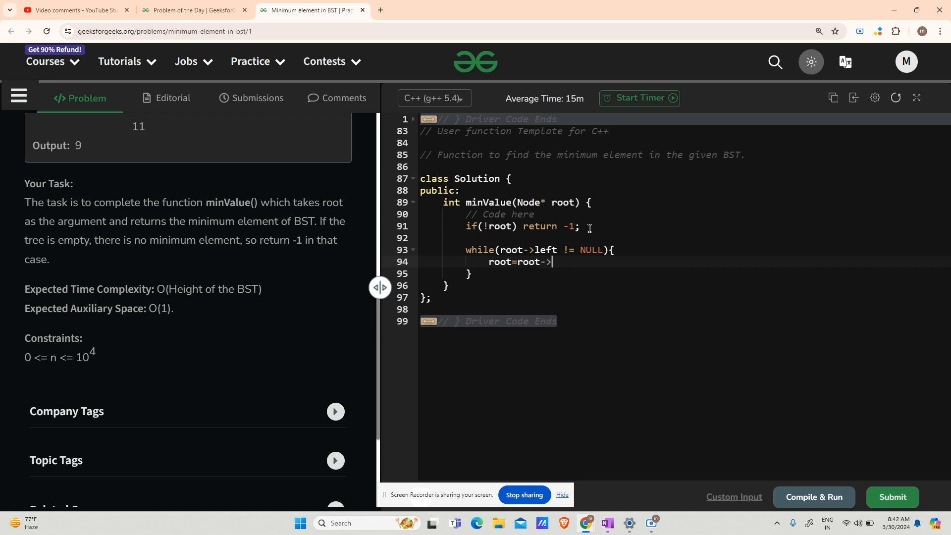
{"action": "type", "text": "left;"}
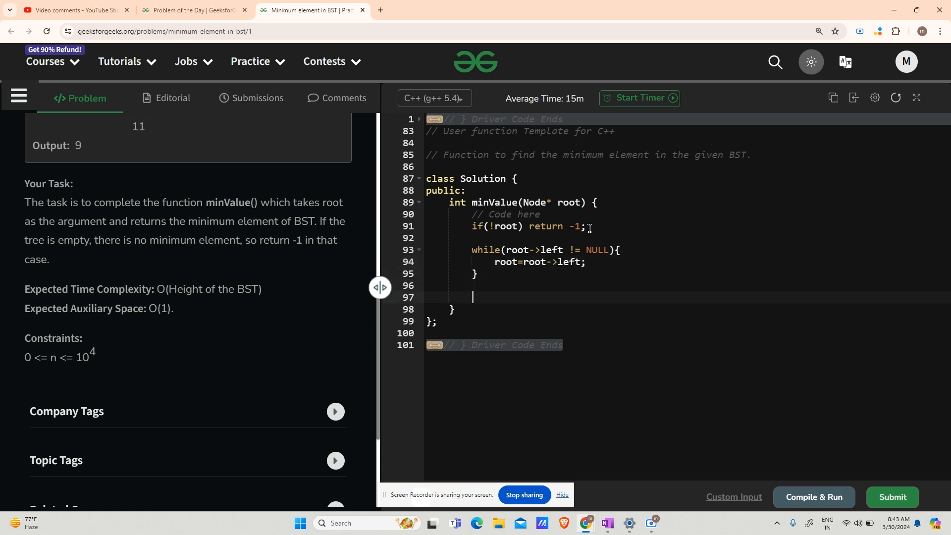
Step: Return root->data after the loop to complete minValue
{"action": "type", "text": "return root"}
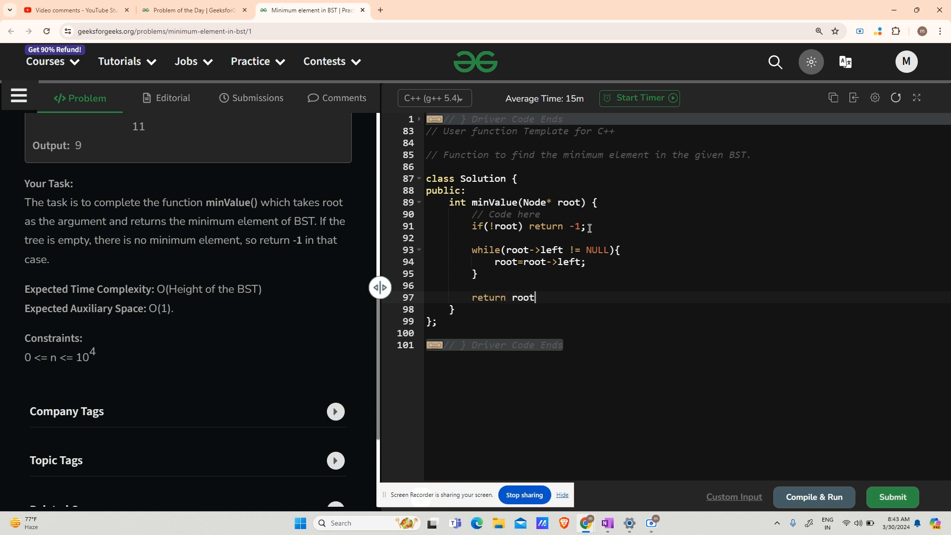
{"action": "type", "text": "->data;"}
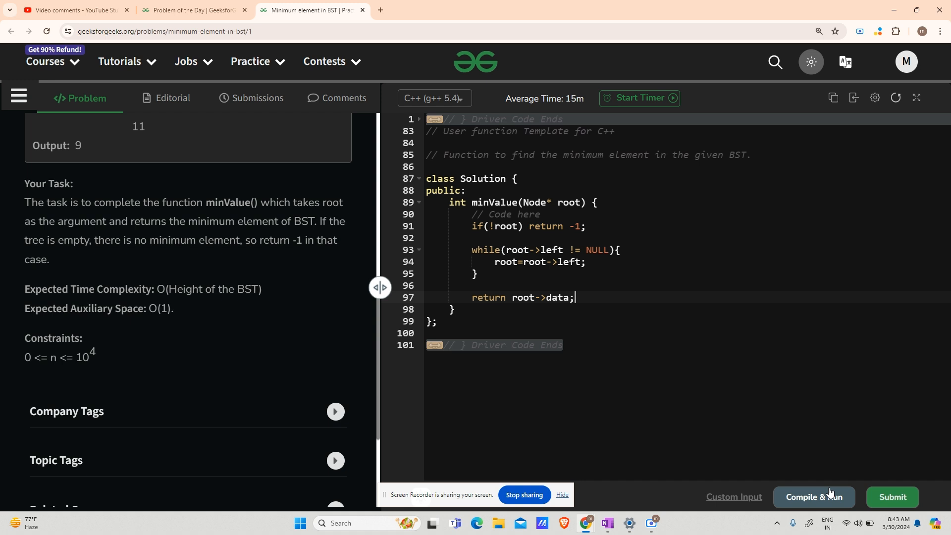
Step: Compile and run minValue on the sample, then submit it, passing all 1115 test cases
{"action": "left_click", "coordinate": [813, 496]}
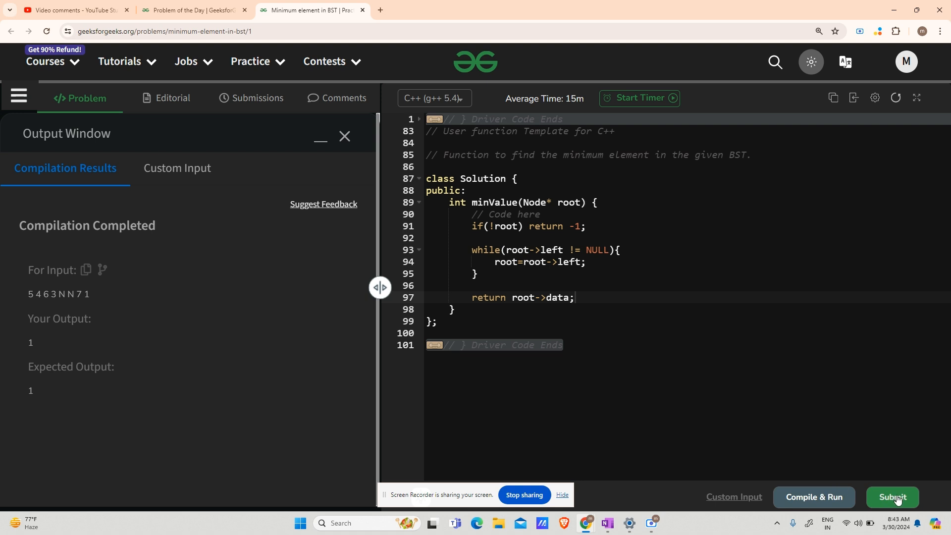
{"action": "left_click", "coordinate": [892, 496]}
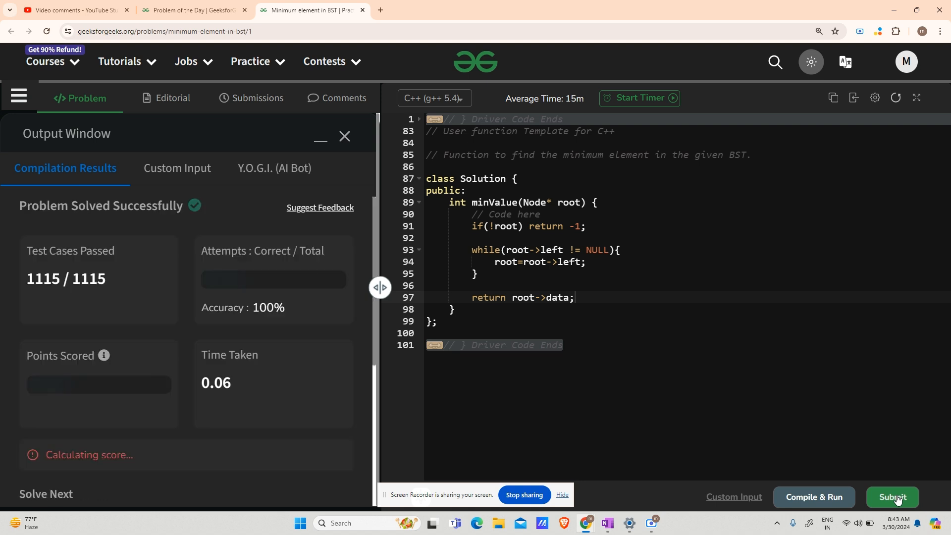
{"action": "left_click", "coordinate": [892, 496]}
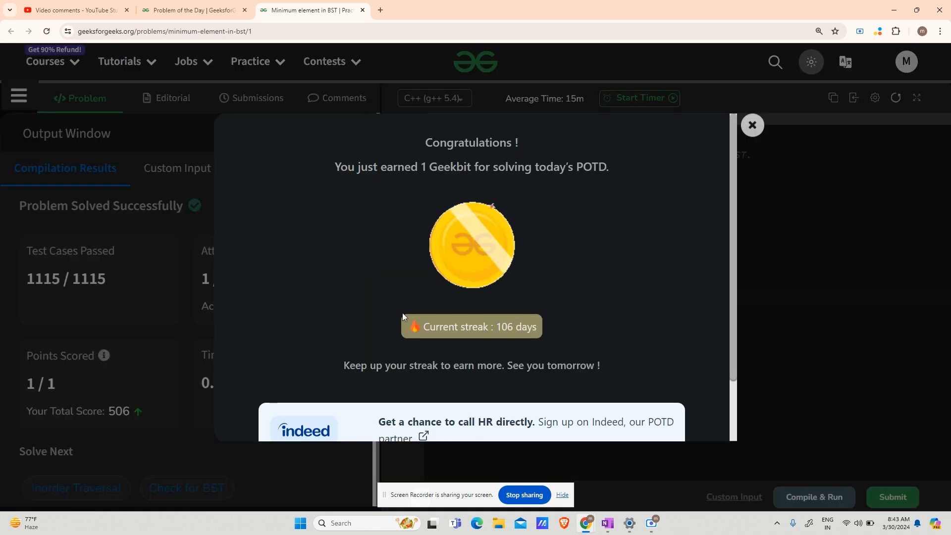